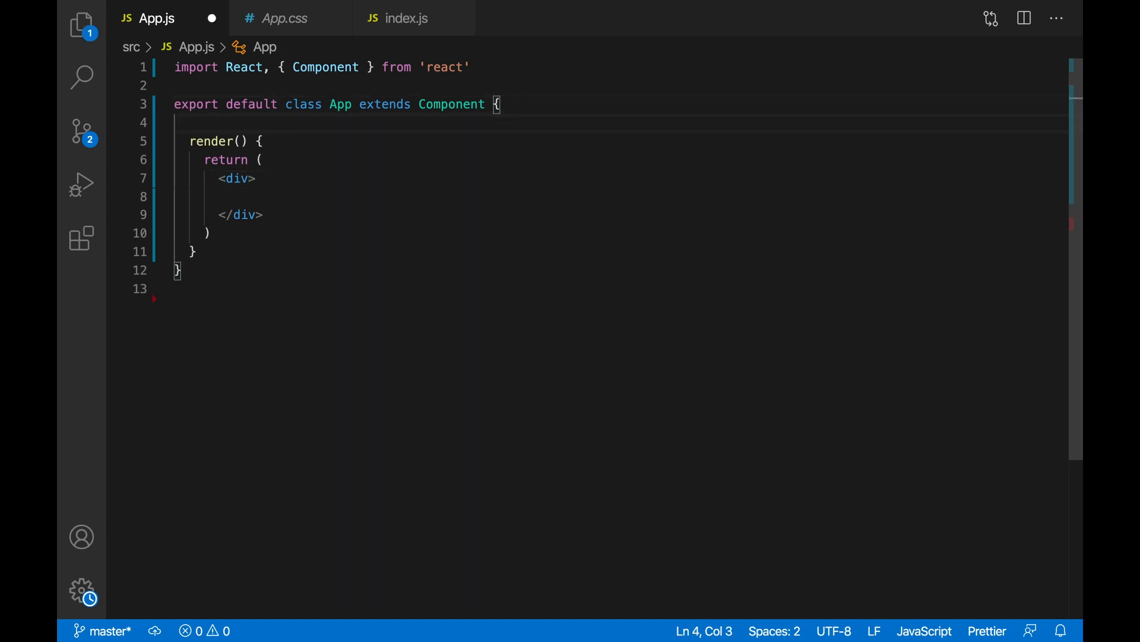
- Add a constructor calling super() and initializing this.state = {}, saving to format with Prettier
{"action": "type", "text": "c"}
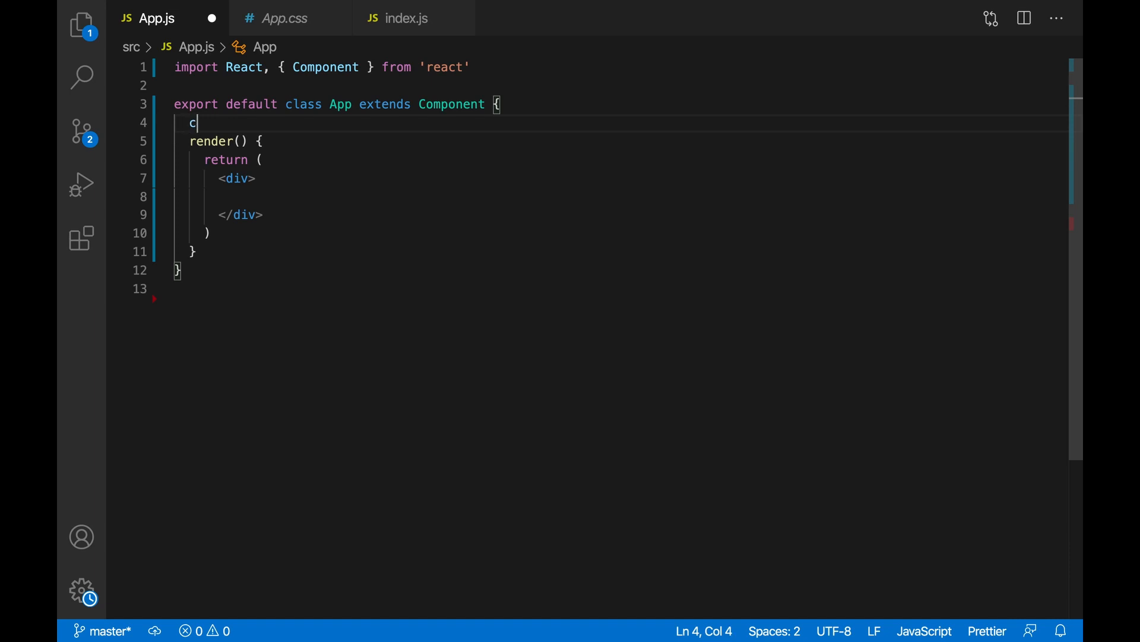
{"action": "type", "text": "omst"}
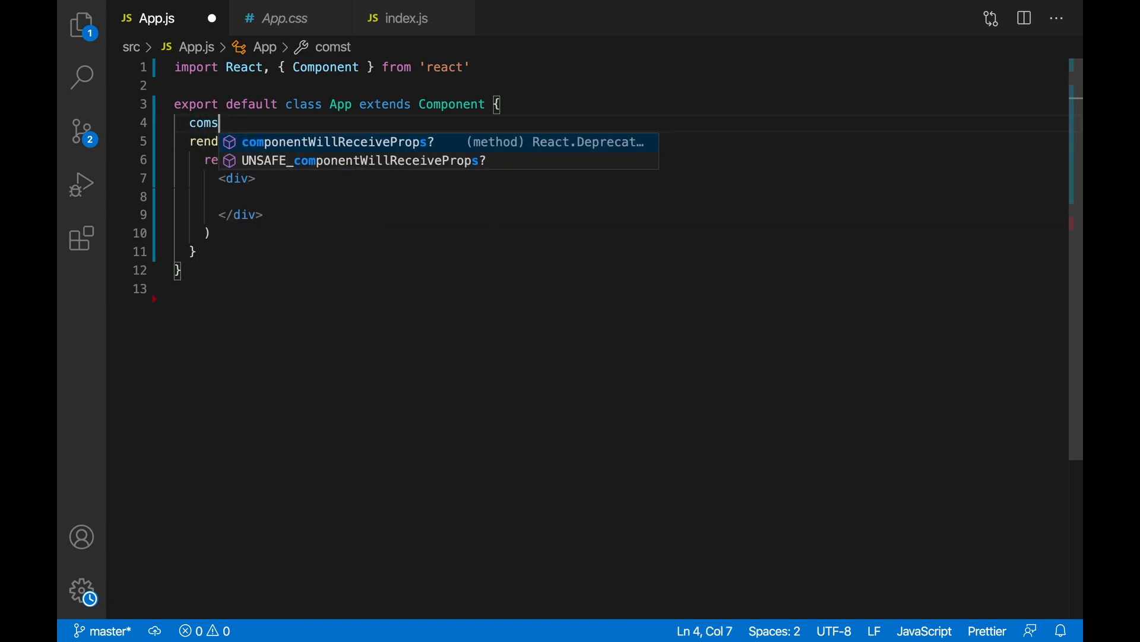
{"action": "type", "text": "tructor("}
{"action": "type", "text": "{"}
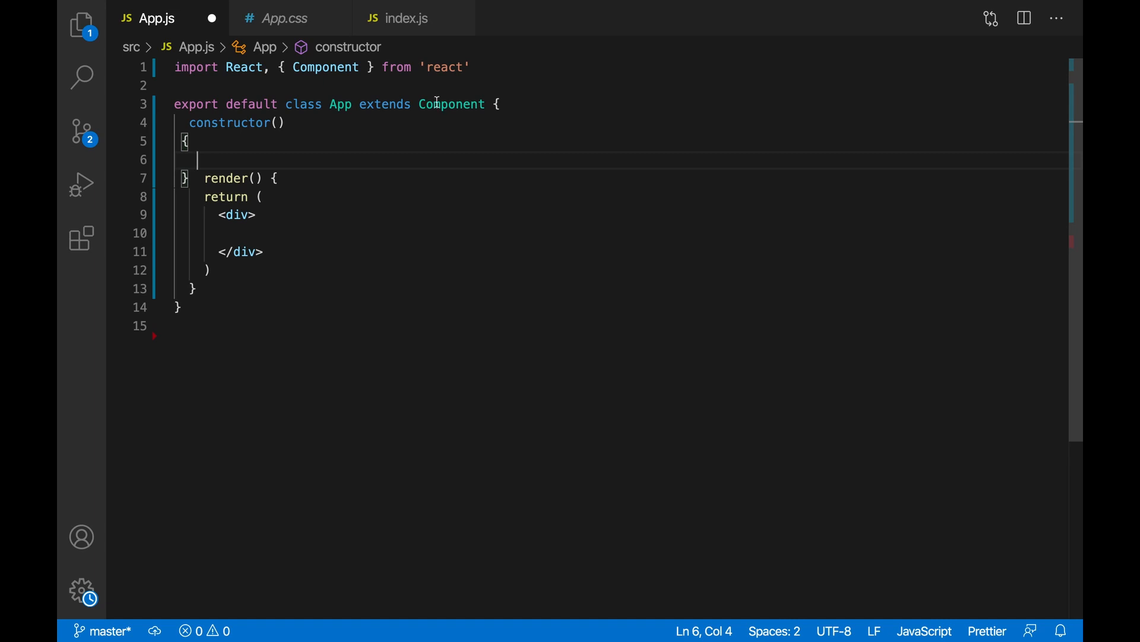
{"action": "key", "text": "ctrl+s"}
{"action": "type", "text": "this.s"}
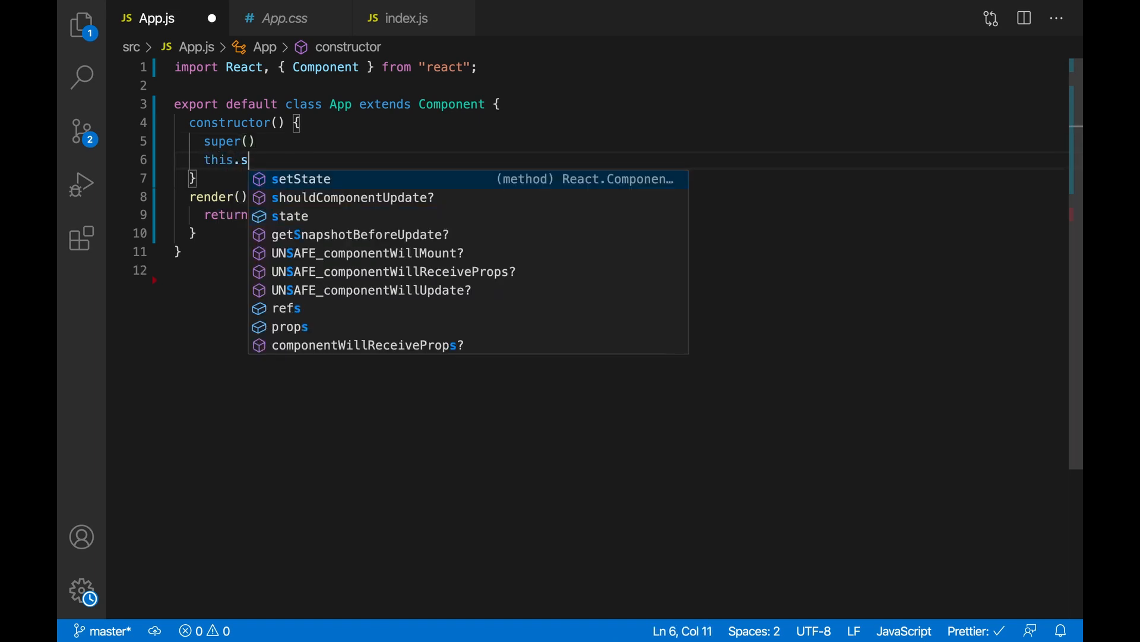
{"action": "type", "text": "tate = {}"}
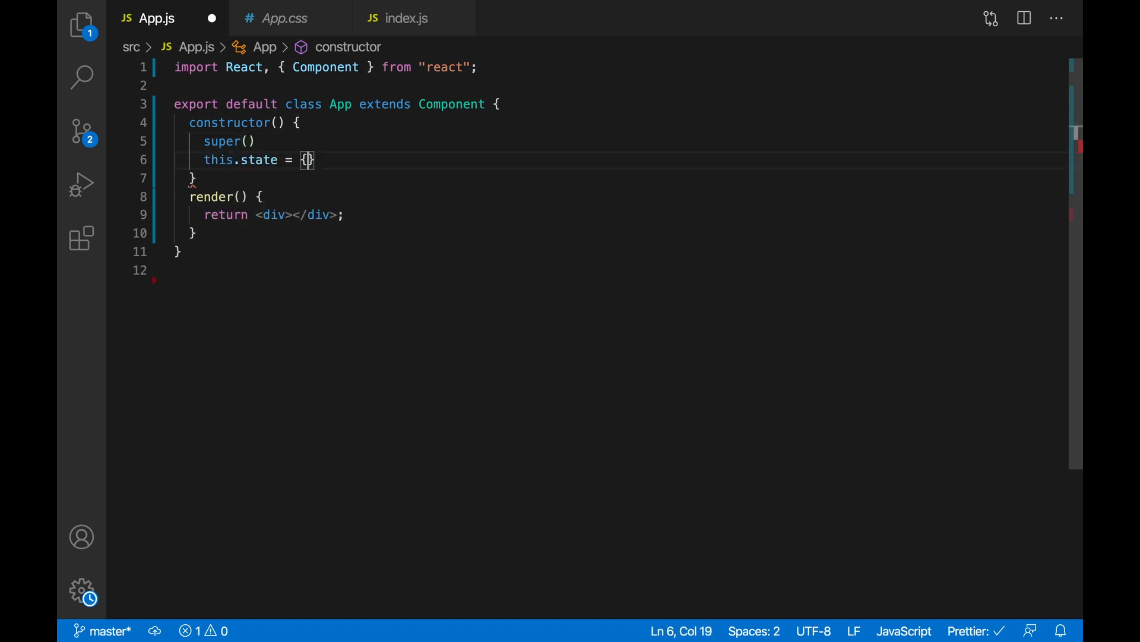
{"action": "key", "text": "Enter"}
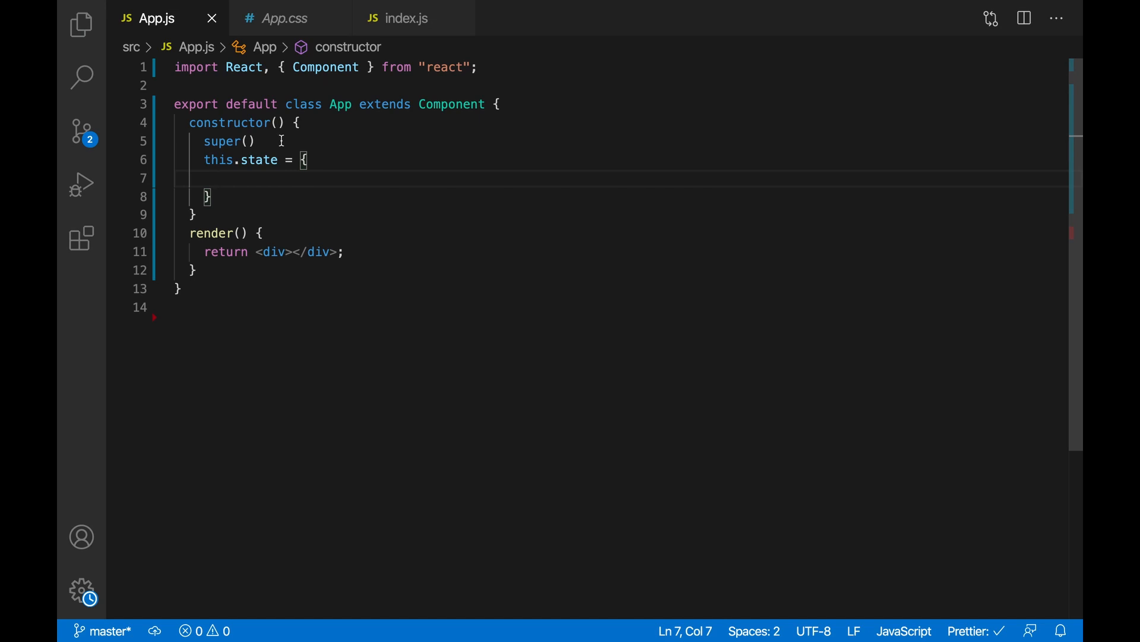
- Set state to number: 0 and render it as (<div>{this.state.number}</div>)
{"action": "type", "text": "number: 0,"}
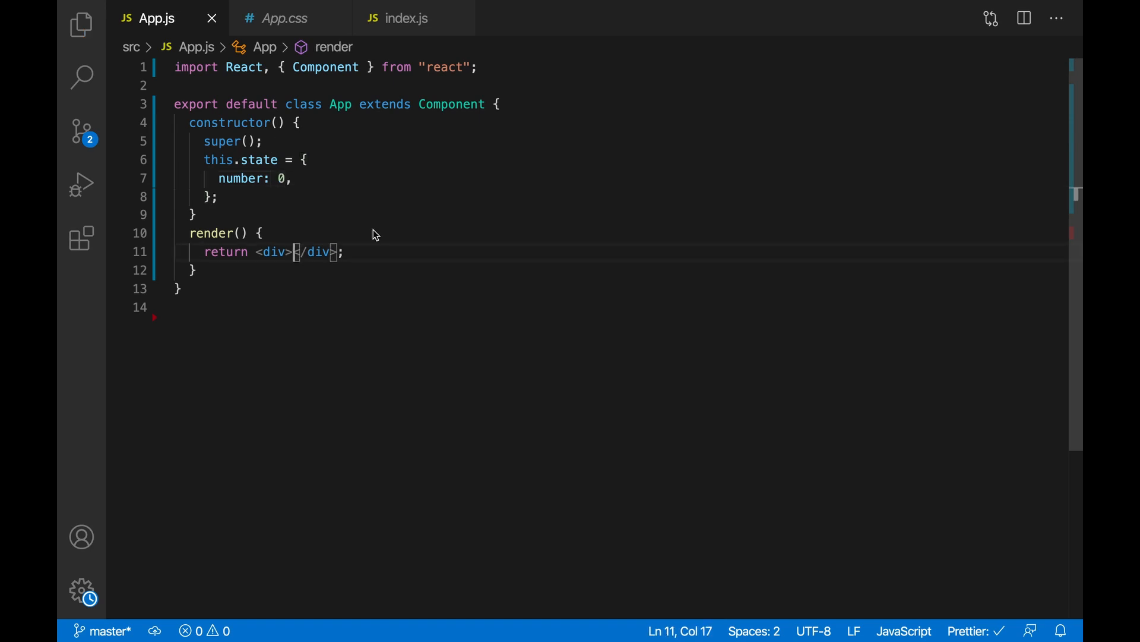
{"action": "mouse_move", "coordinate": [230, 204]}
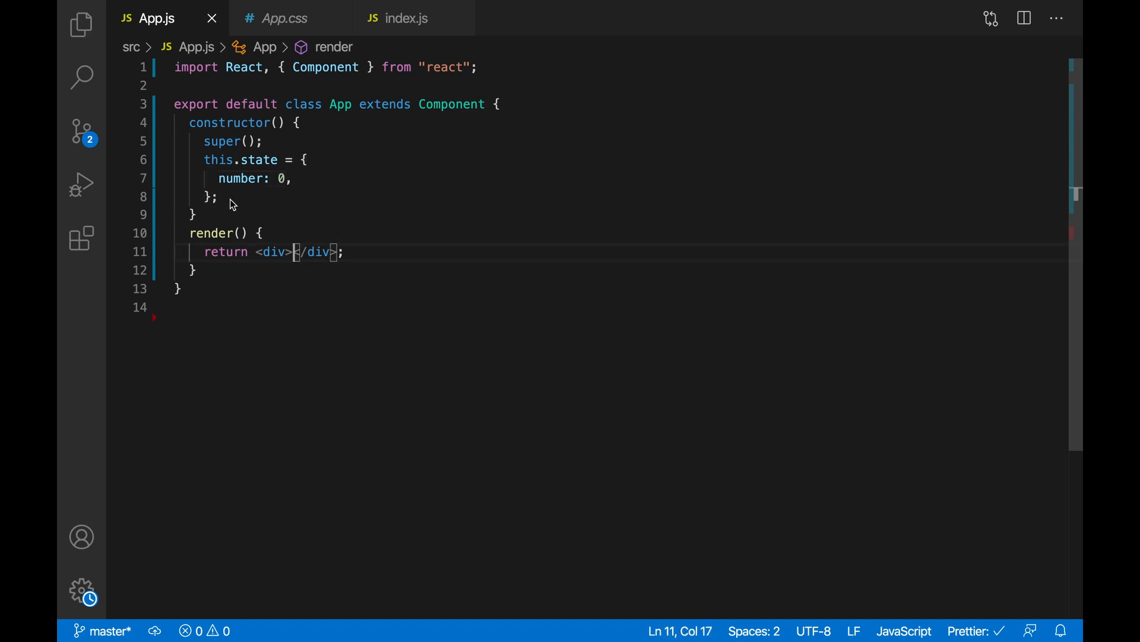
{"action": "mouse_move", "coordinate": [319, 252]}
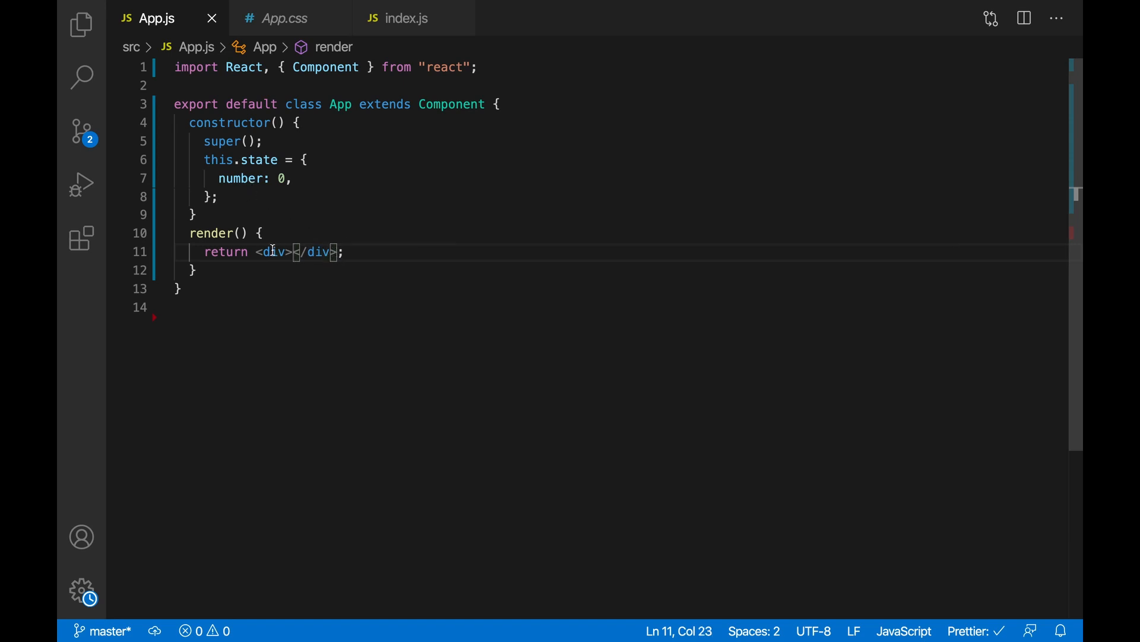
{"action": "type", "text": "();"}
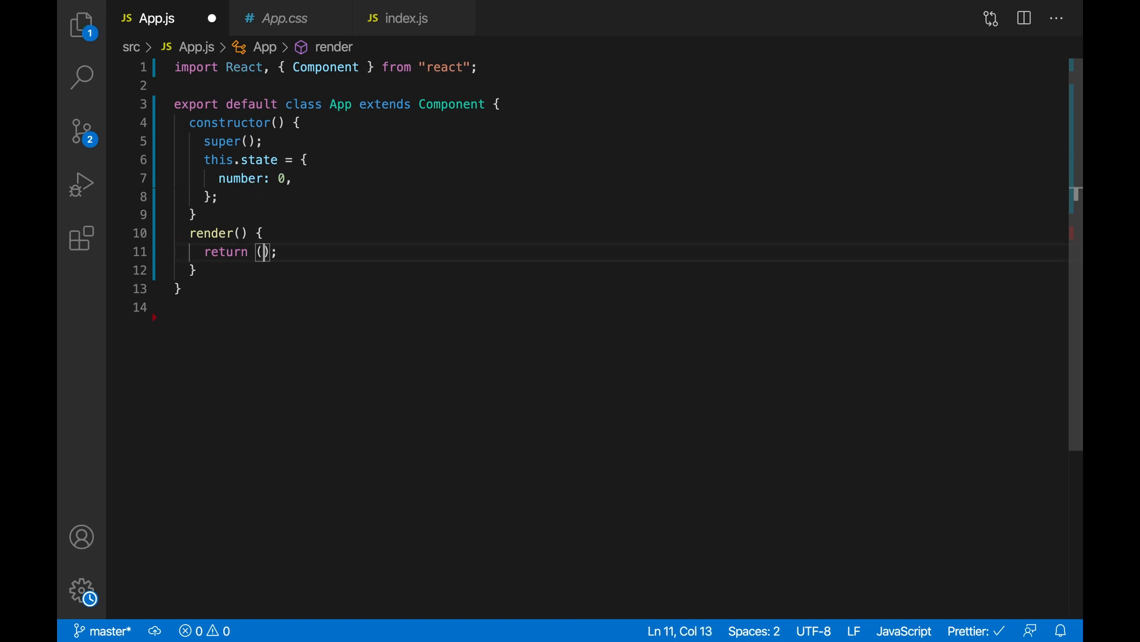
{"action": "type", "text": "<div>"}
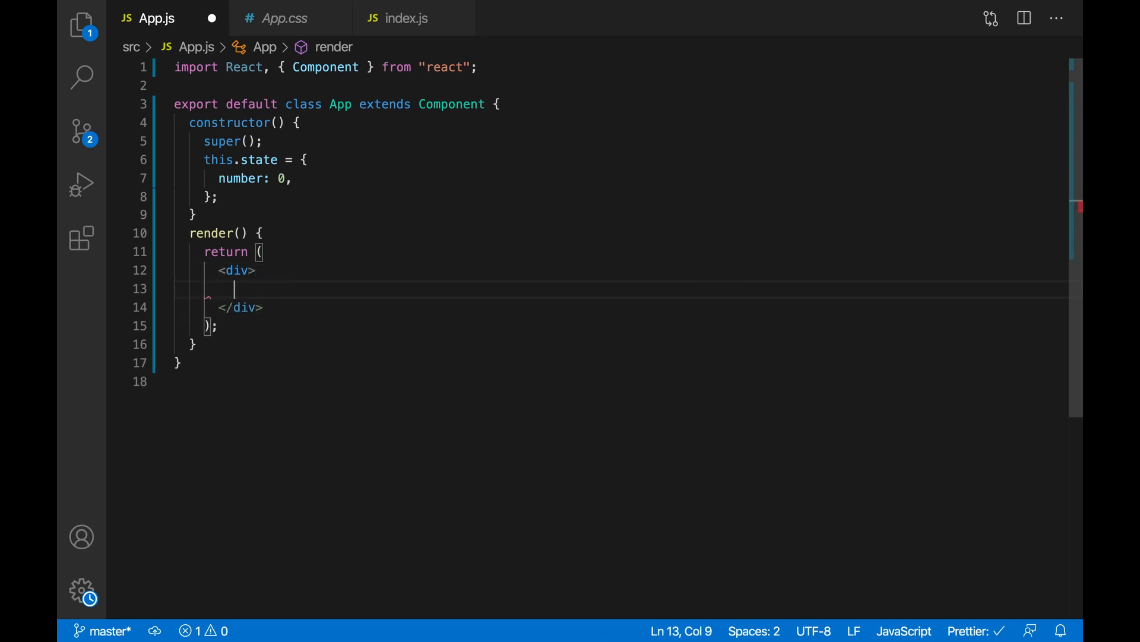
{"action": "type", "text": "{this}"}
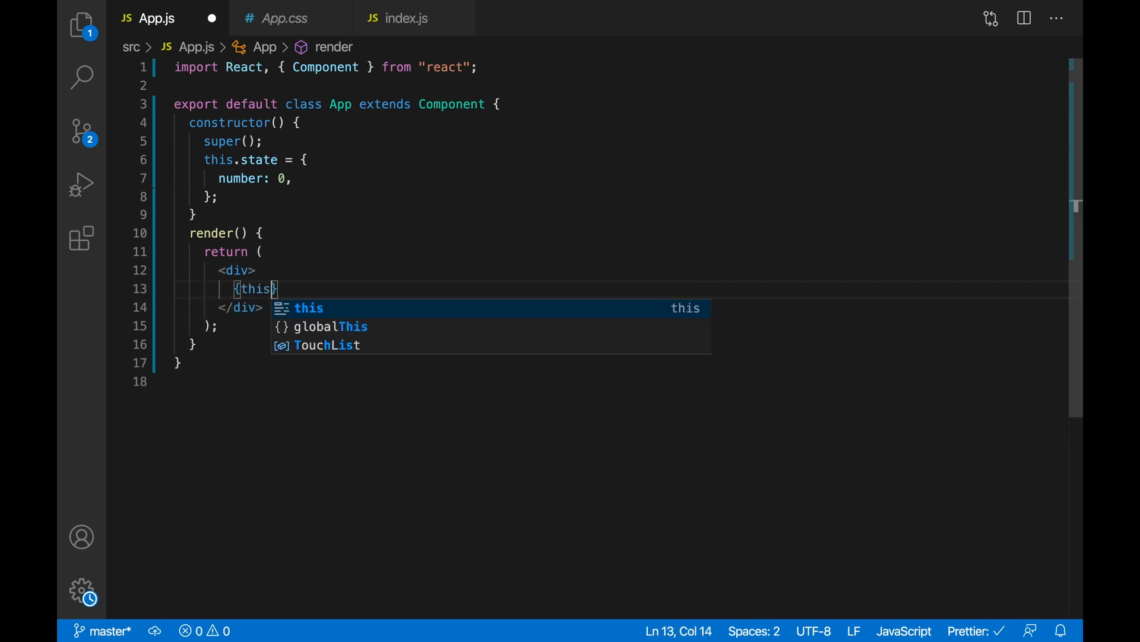
{"action": "type", "text": ".sstate"}
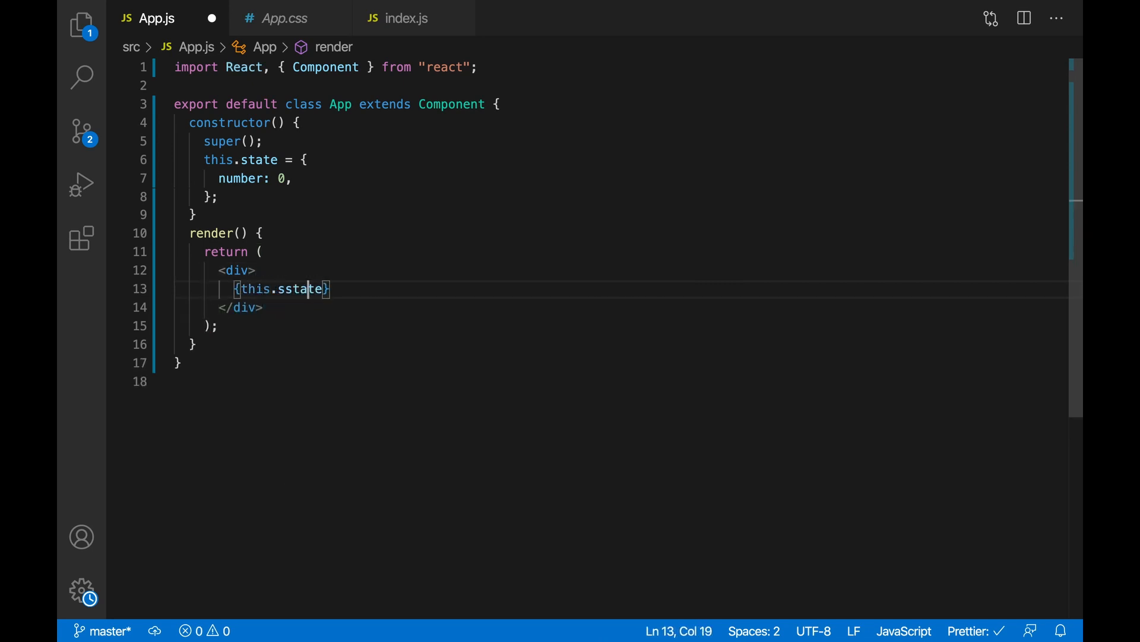
{"action": "key", "text": "Backspace"}
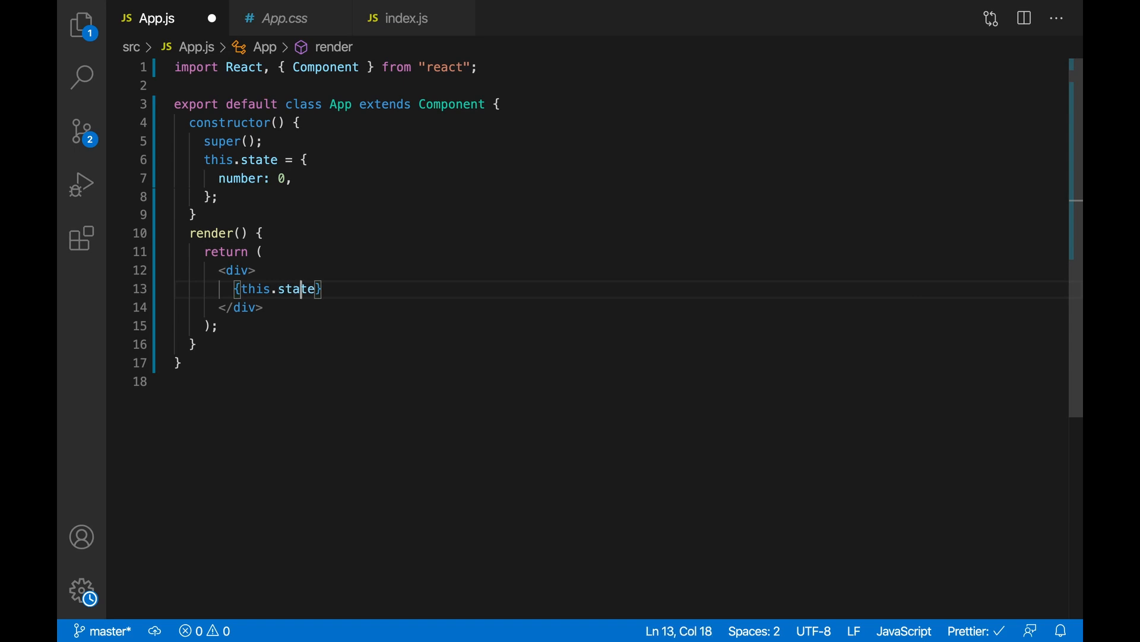
{"action": "type", "text": ".number"}
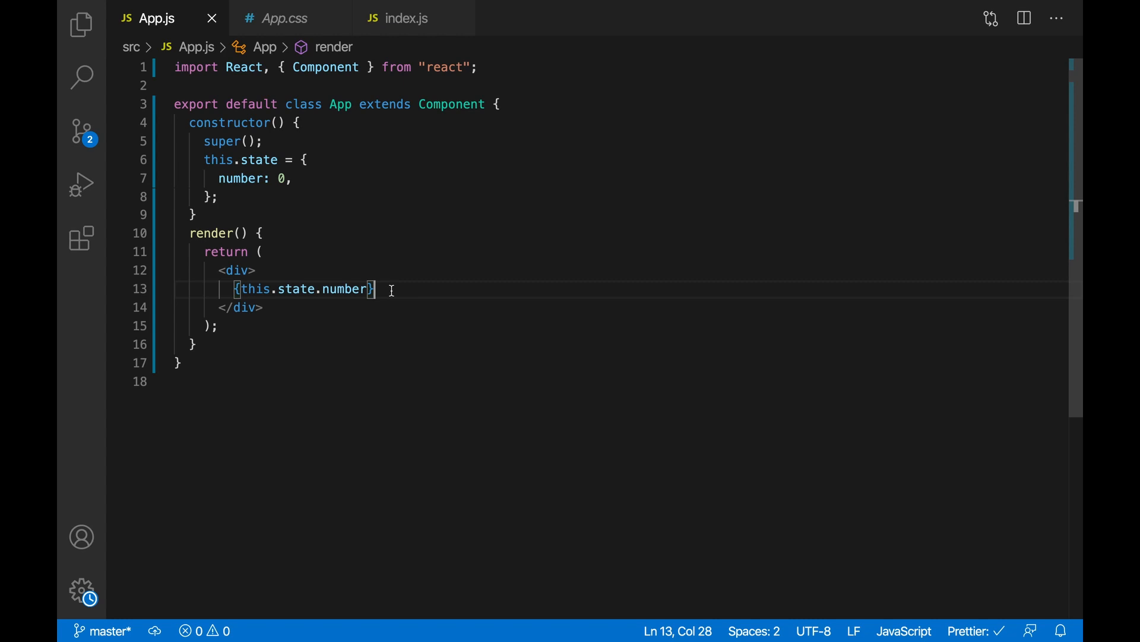
{"action": "key", "text": "enter"}
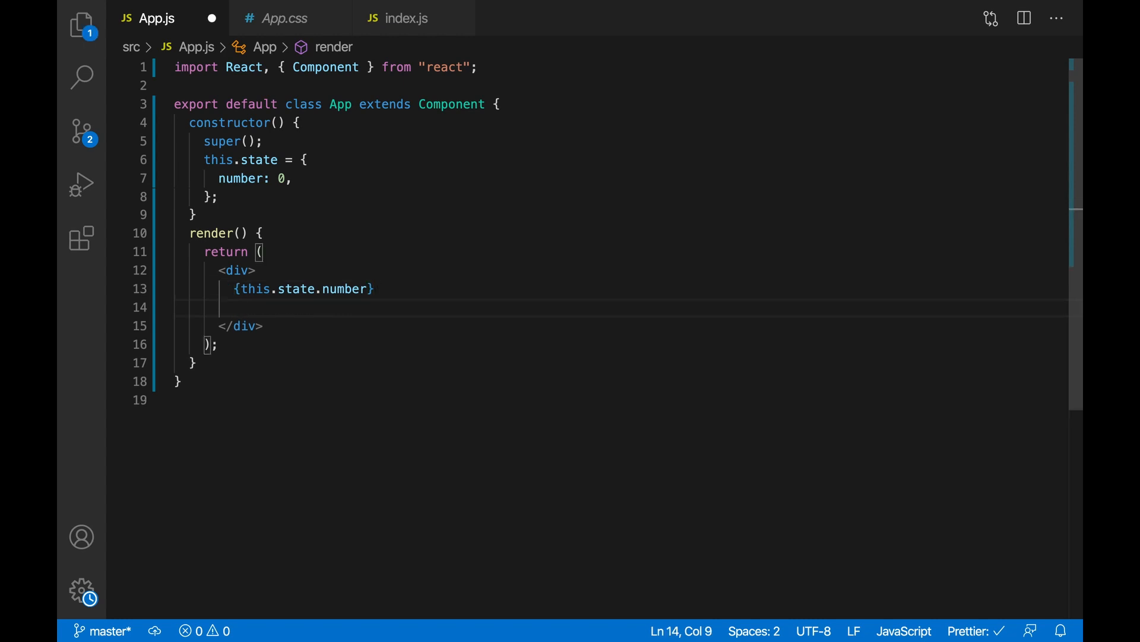
- Add a <button> labelled 'Click' below the displayed number
{"action": "type", "text": "<button>"}
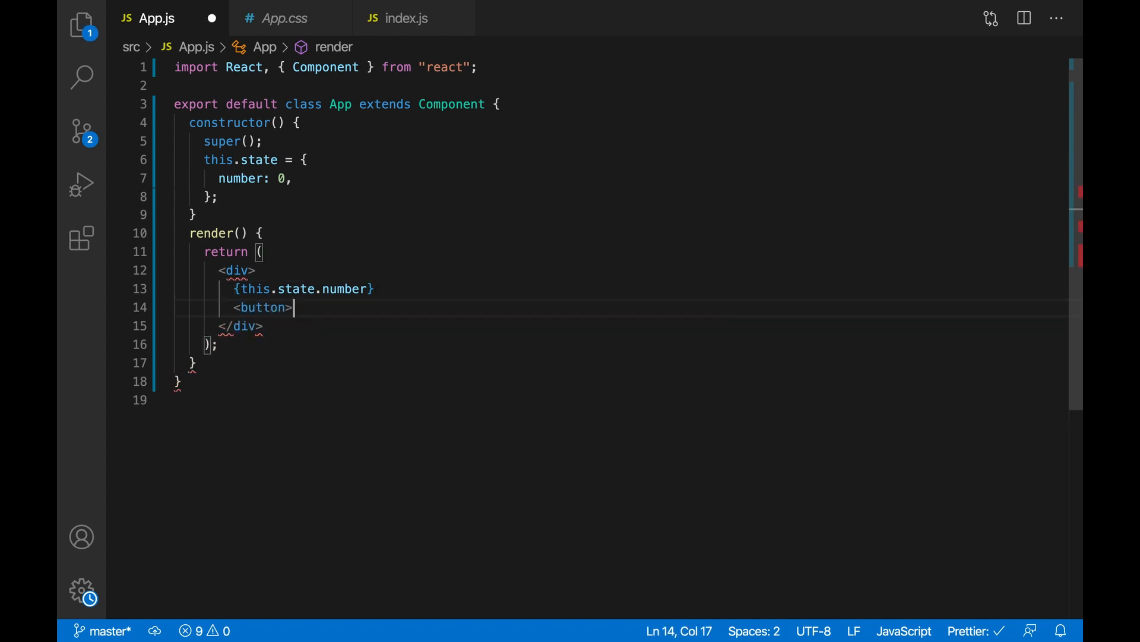
{"action": "type", "text": "Cli</button>"}
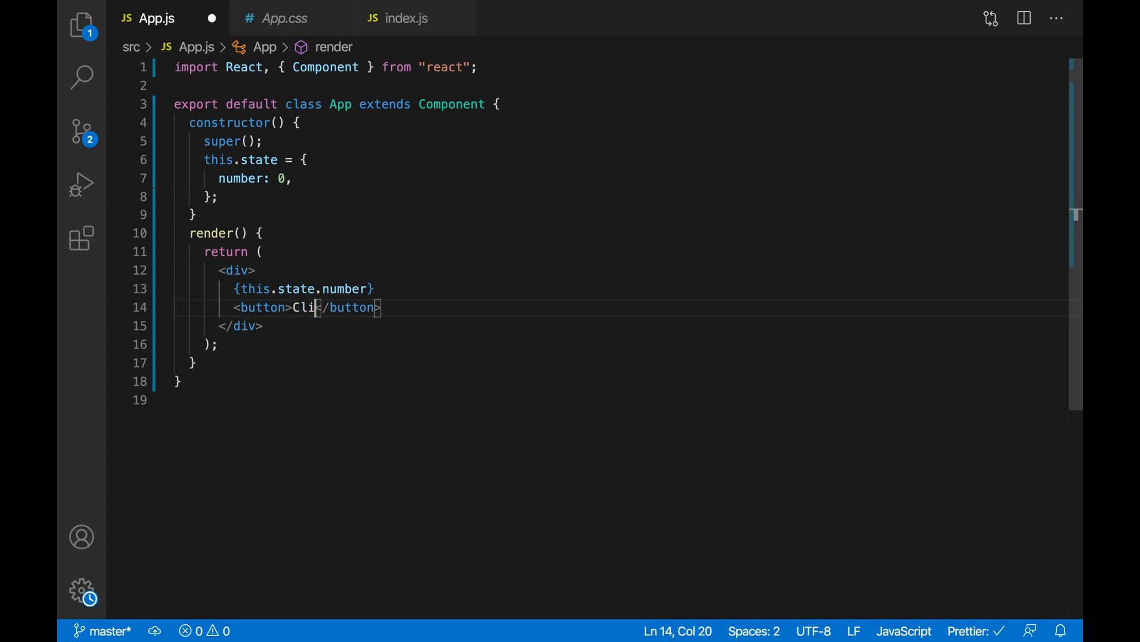
{"action": "type", "text": "ck"}
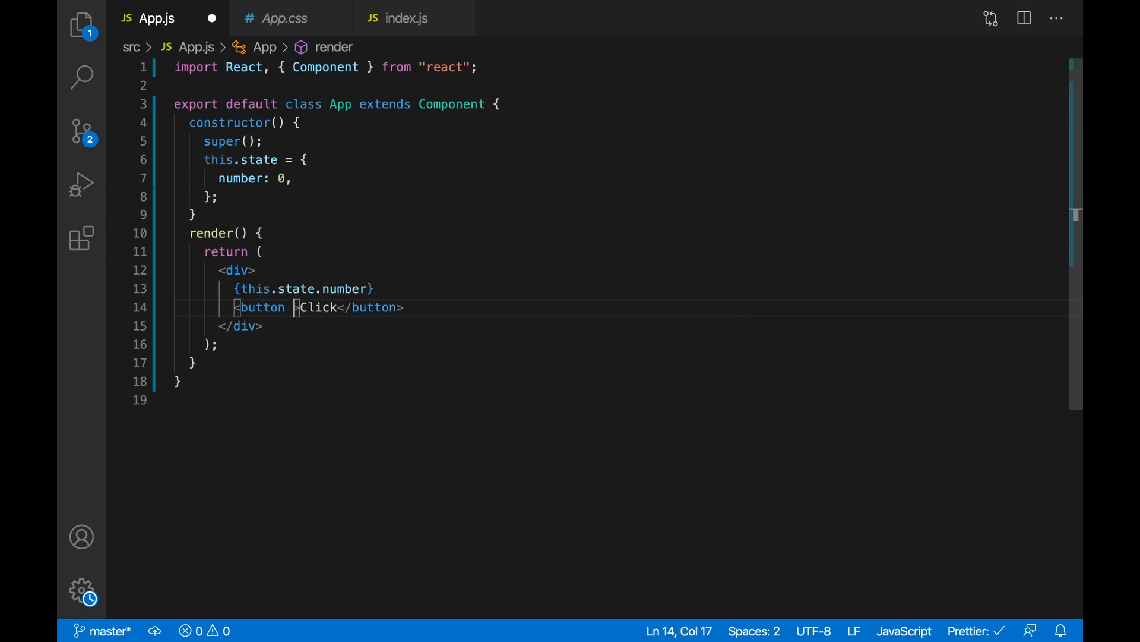
- Give the button an onClick calling this.setState({number: this.state.number + 1})
{"action": "type", "text": "onClick={"}
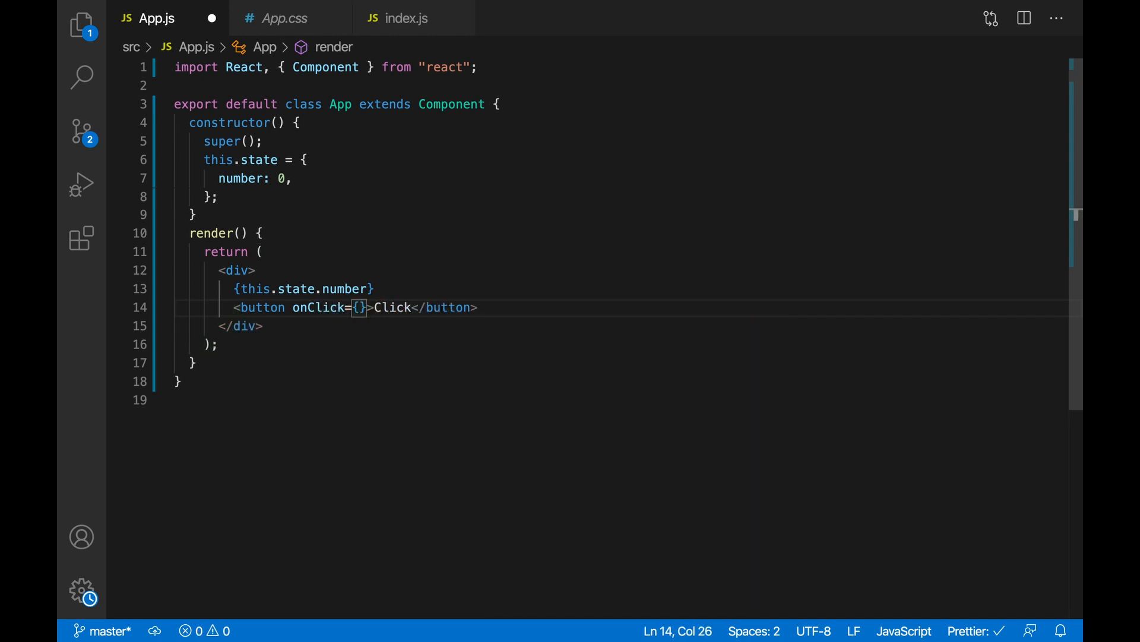
{"action": "type", "text": "() =>"}
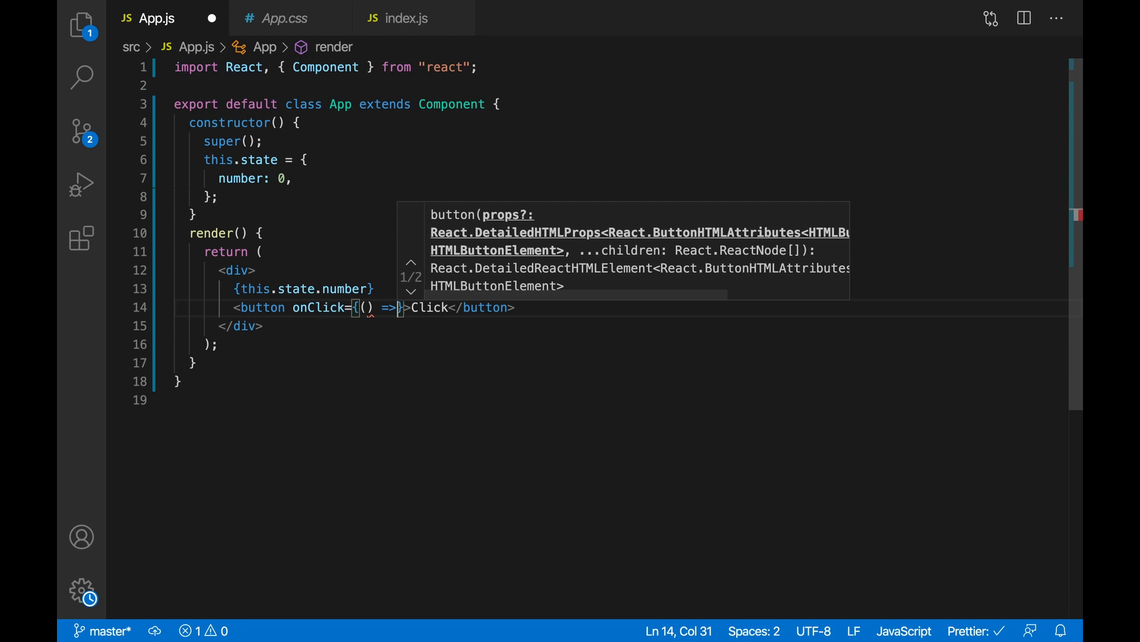
{"action": "type", "text": "this"}
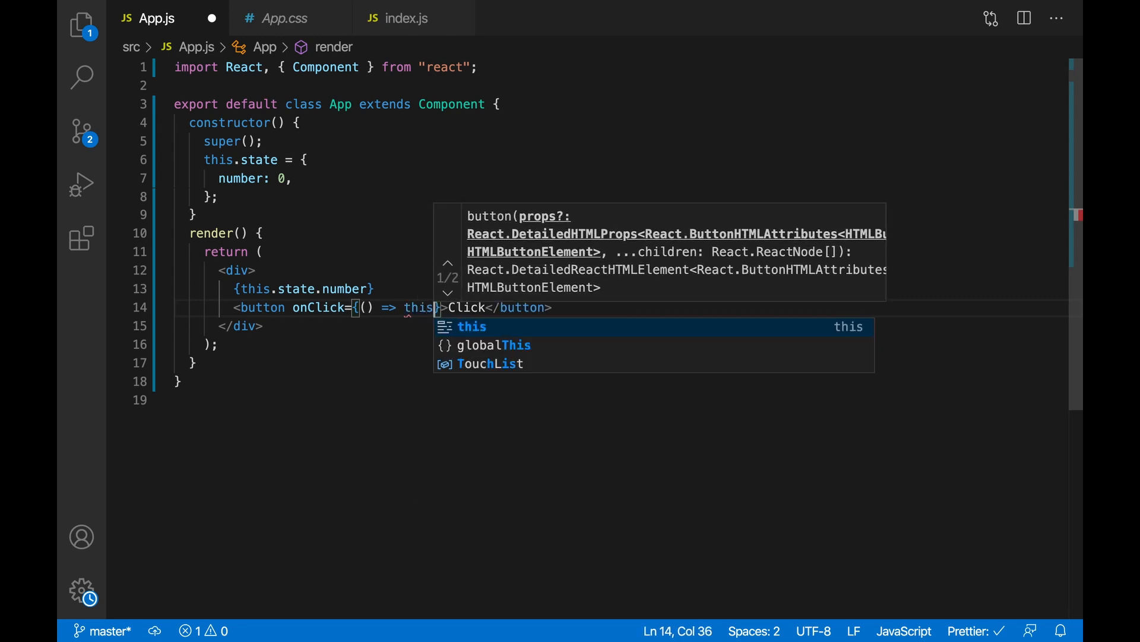
{"action": "type", "text": ".setState"}
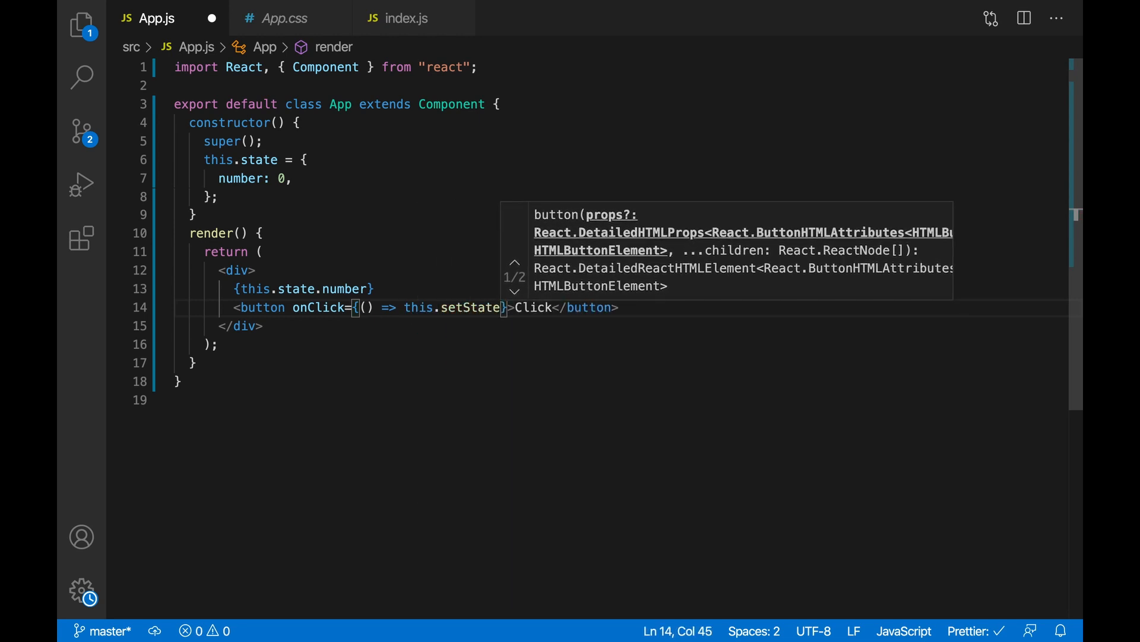
{"action": "type", "text": "{})"}
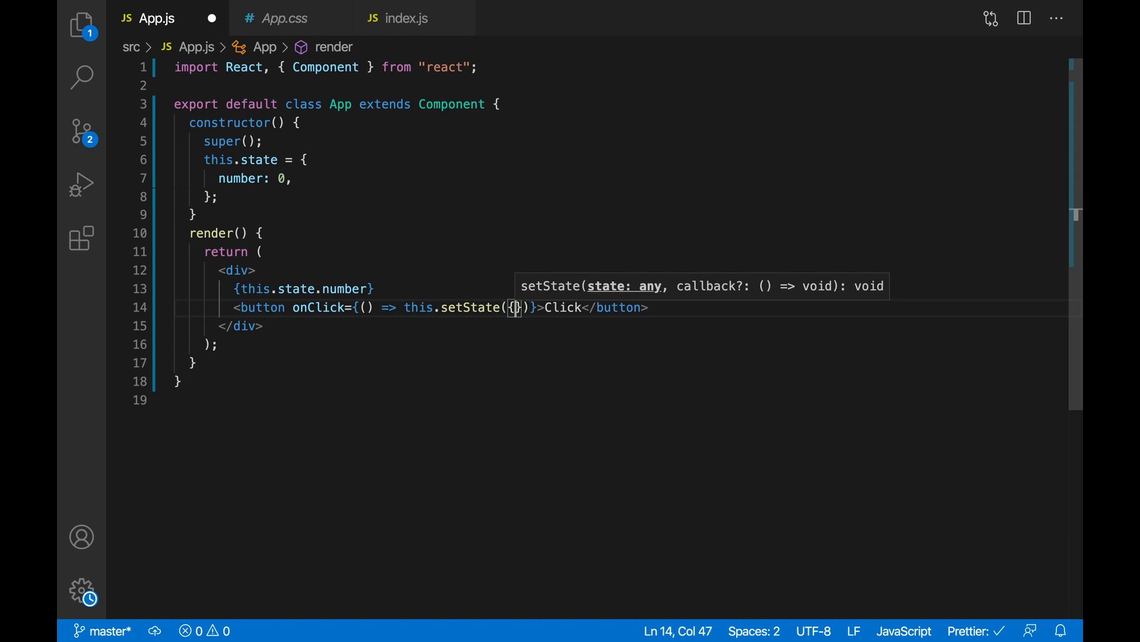
{"action": "type", "text": "number:"}
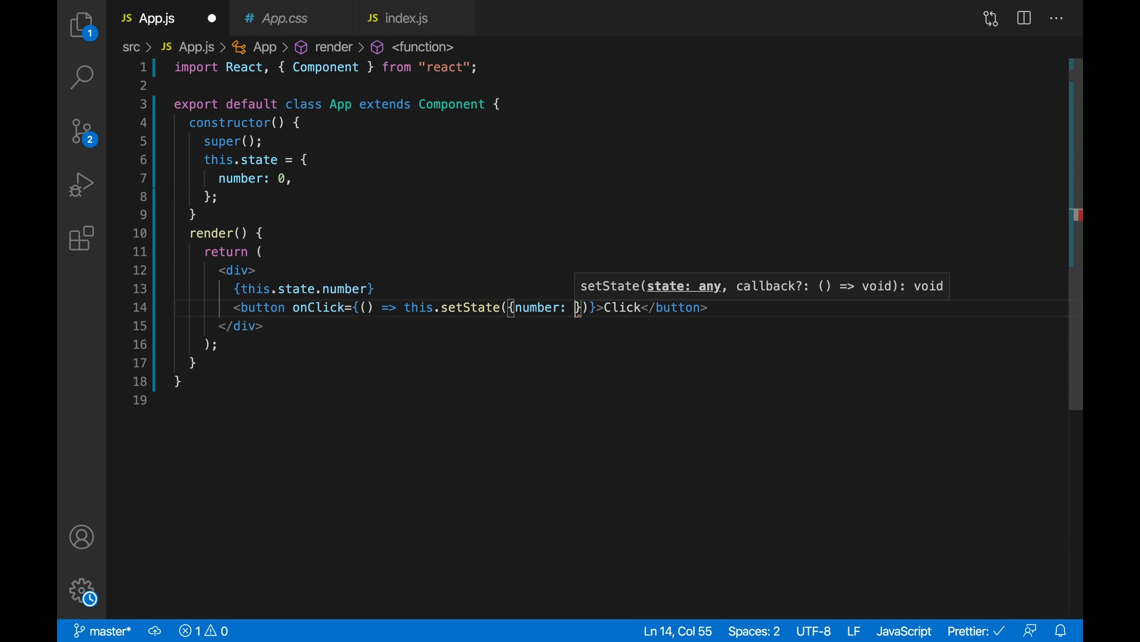
{"action": "type", "text": "this.state.n"}
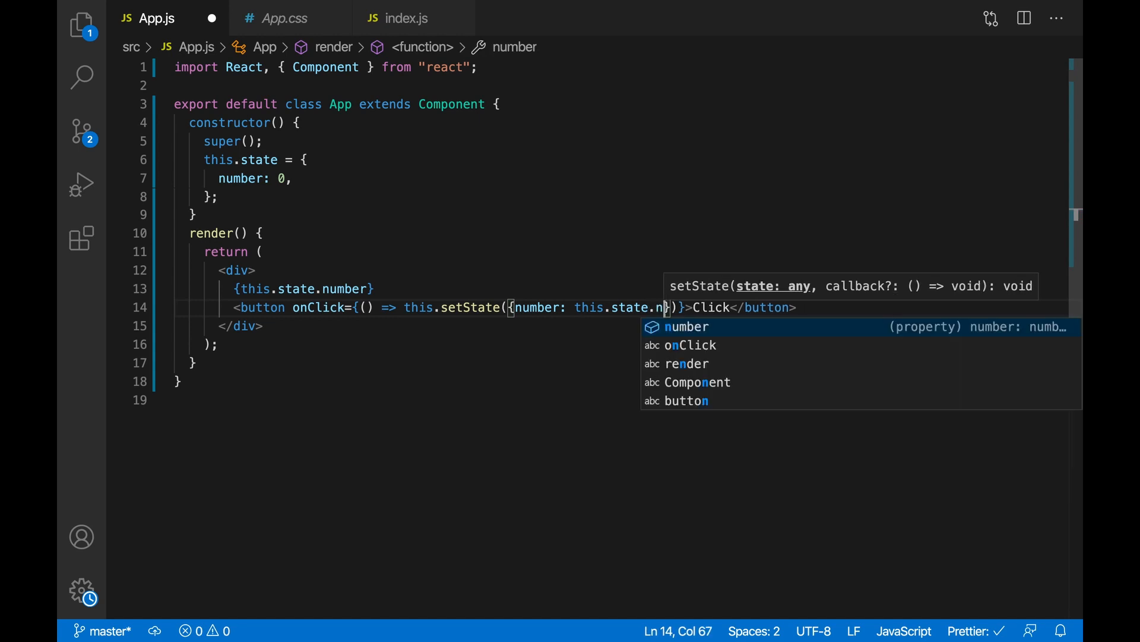
{"action": "type", "text": "umber"}
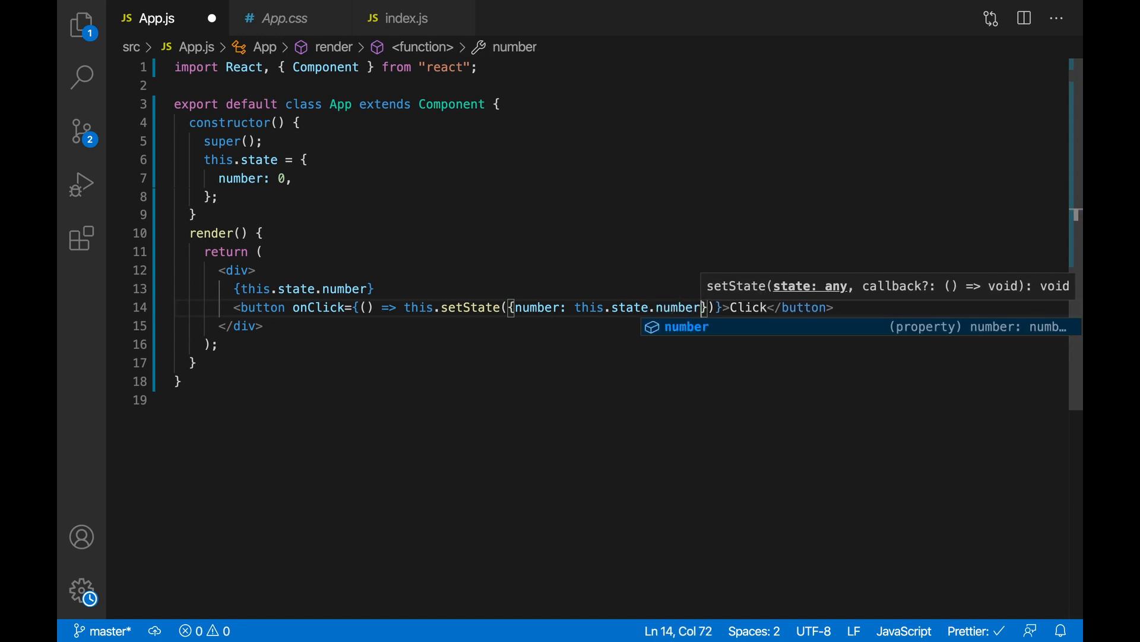
{"action": "type", "text": "+ 1"}
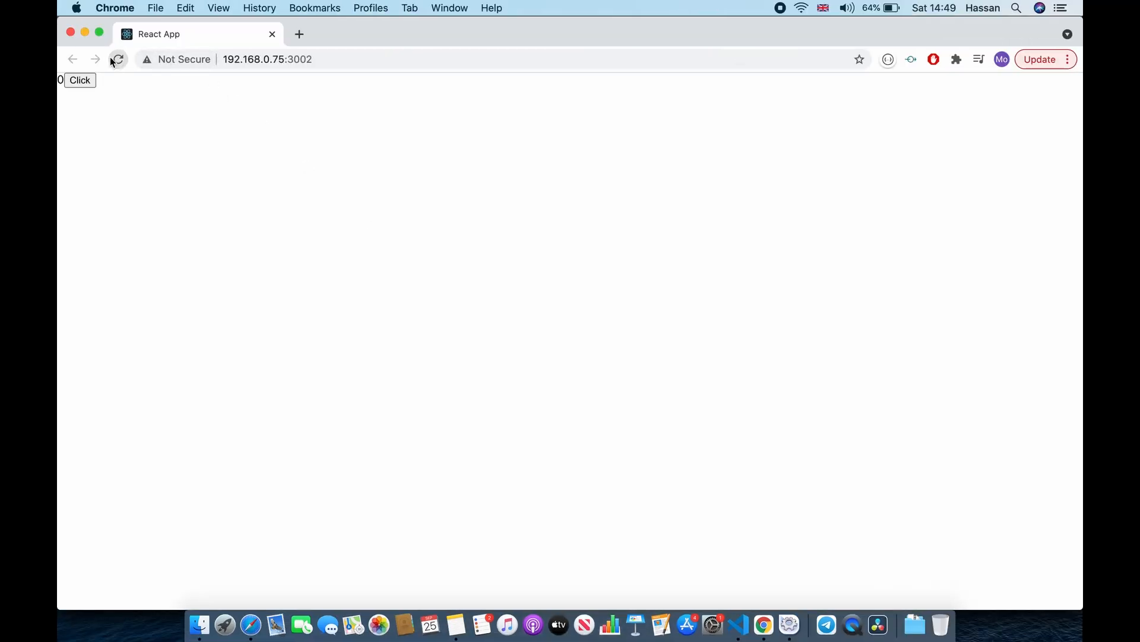
- Reload the React app in Chrome to pick up the new button code
{"action": "left_click", "coordinate": [79, 80]}
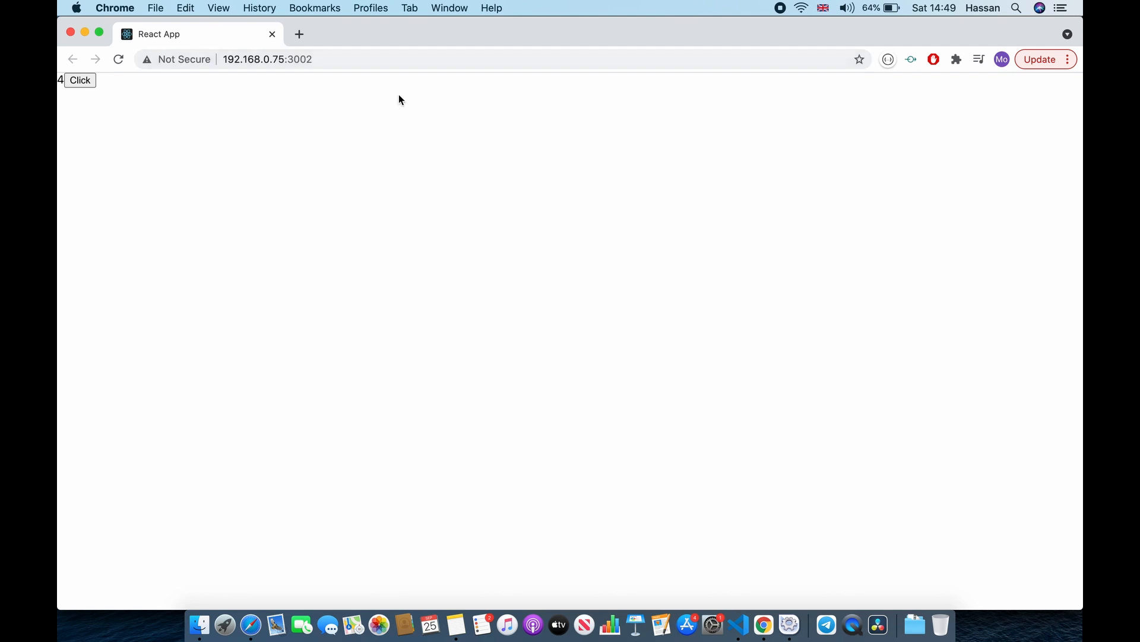
{"action": "mouse_move", "coordinate": [399, 120]}
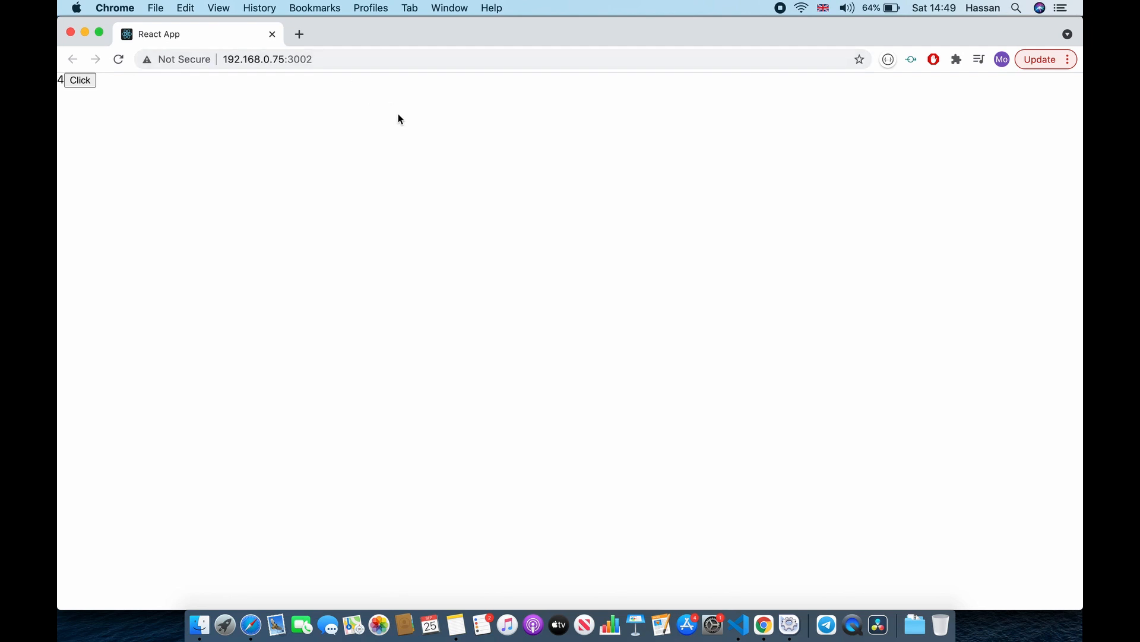